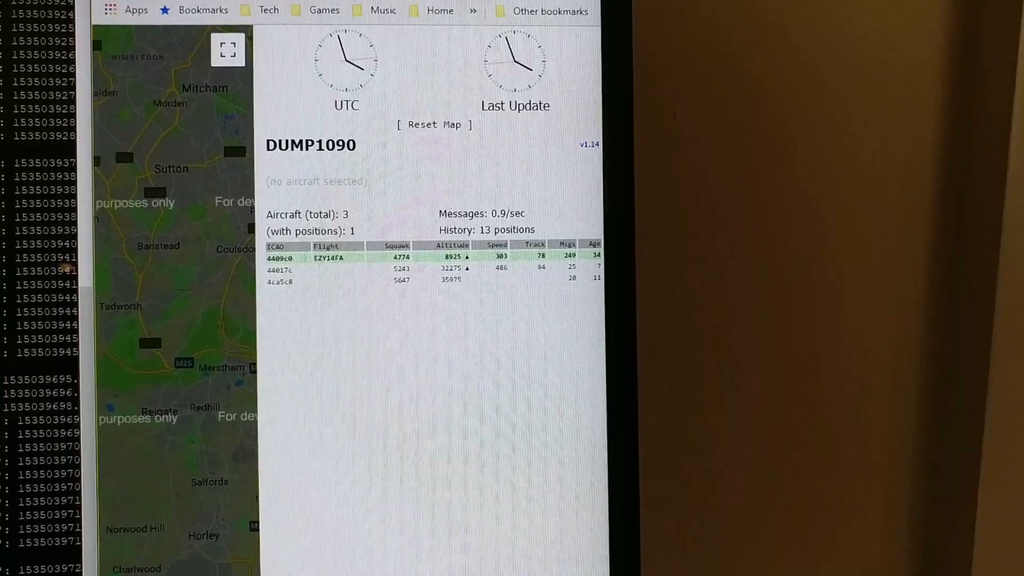
pyautogui.scroll(-3)
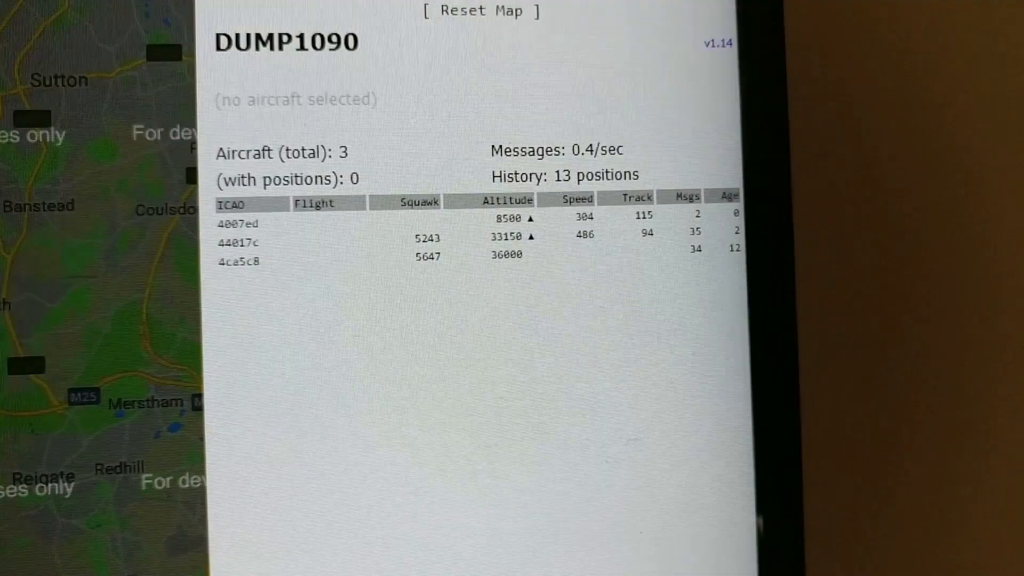
pyautogui.scroll(3)
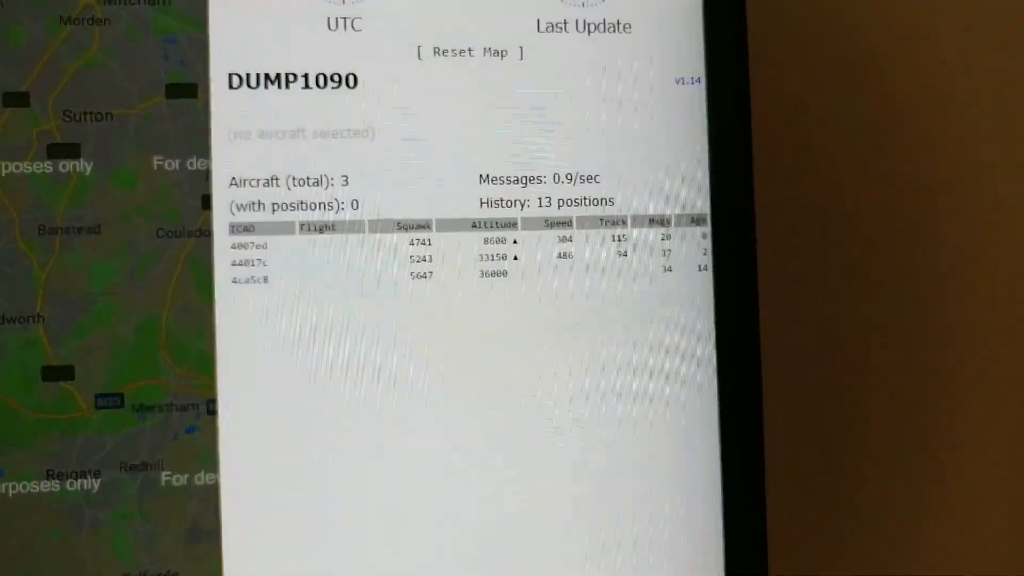